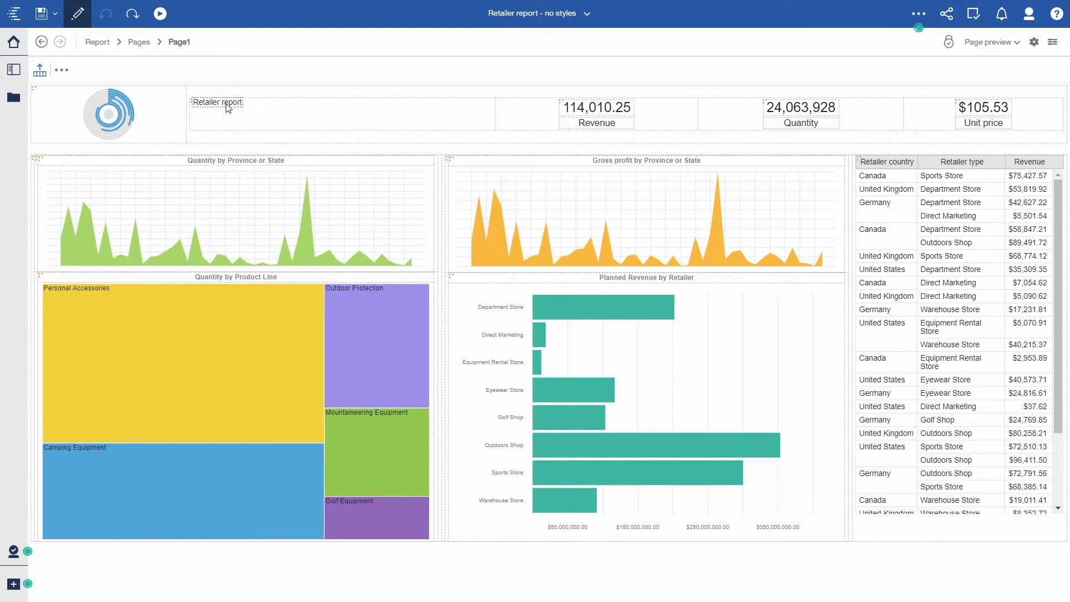
# - Apply the saved Title style to the 'Retailer report' heading text
pyautogui.click(217, 103)
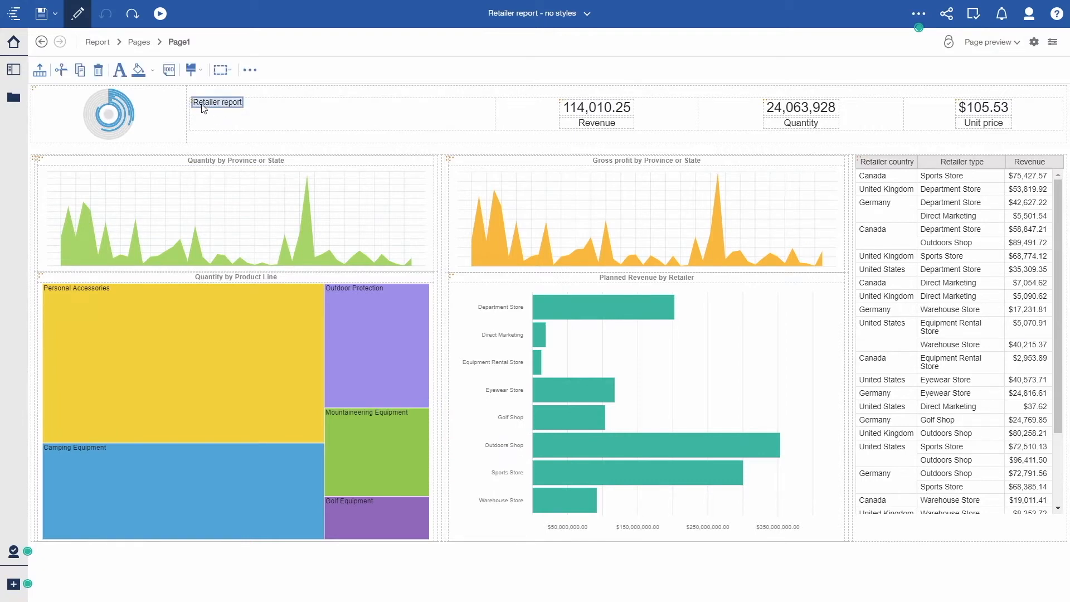
pyautogui.click(190, 69)
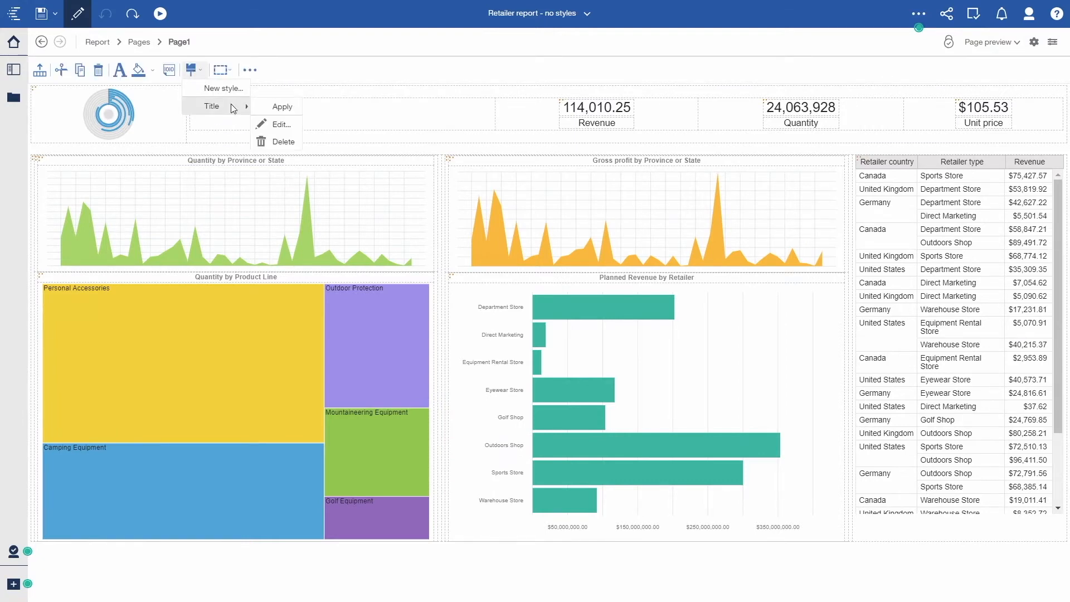
pyautogui.click(281, 107)
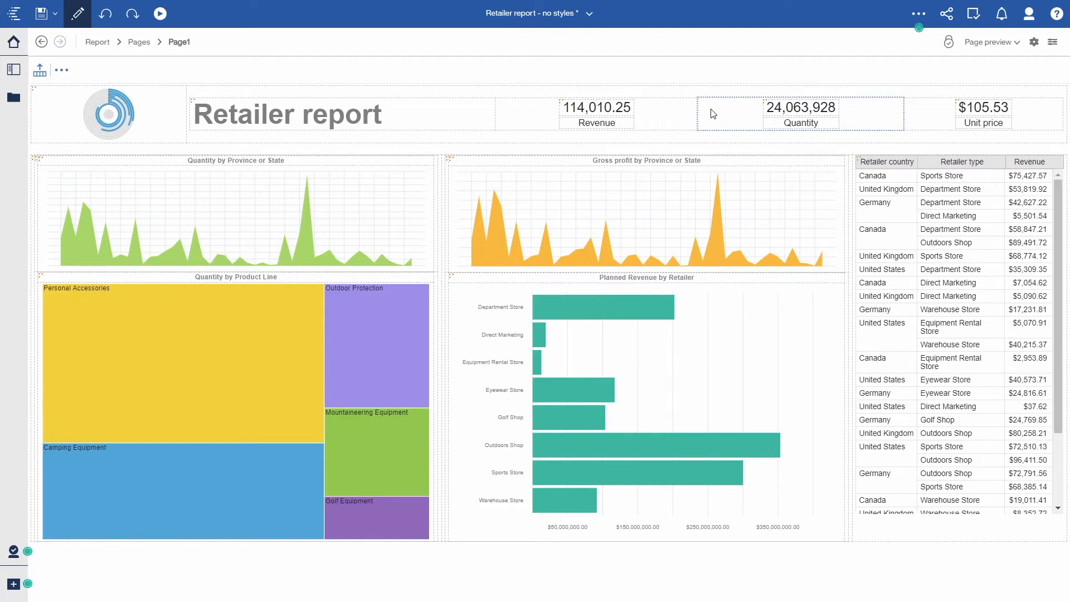
pyautogui.moveTo(614, 142)
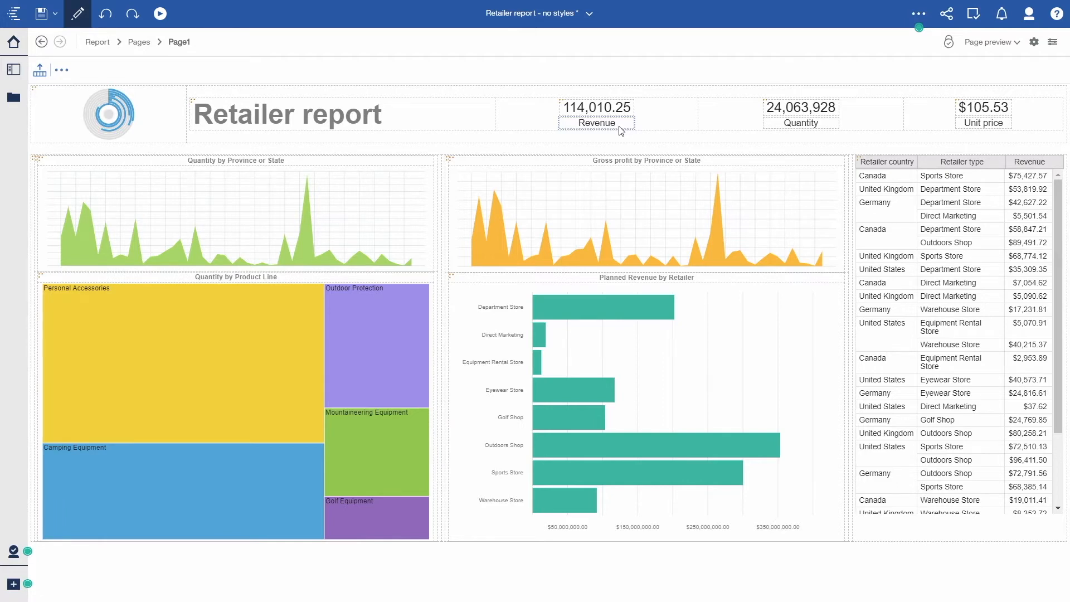
# - Start a new style for the Revenue singleton with a border on all sides of the box
pyautogui.click(596, 114)
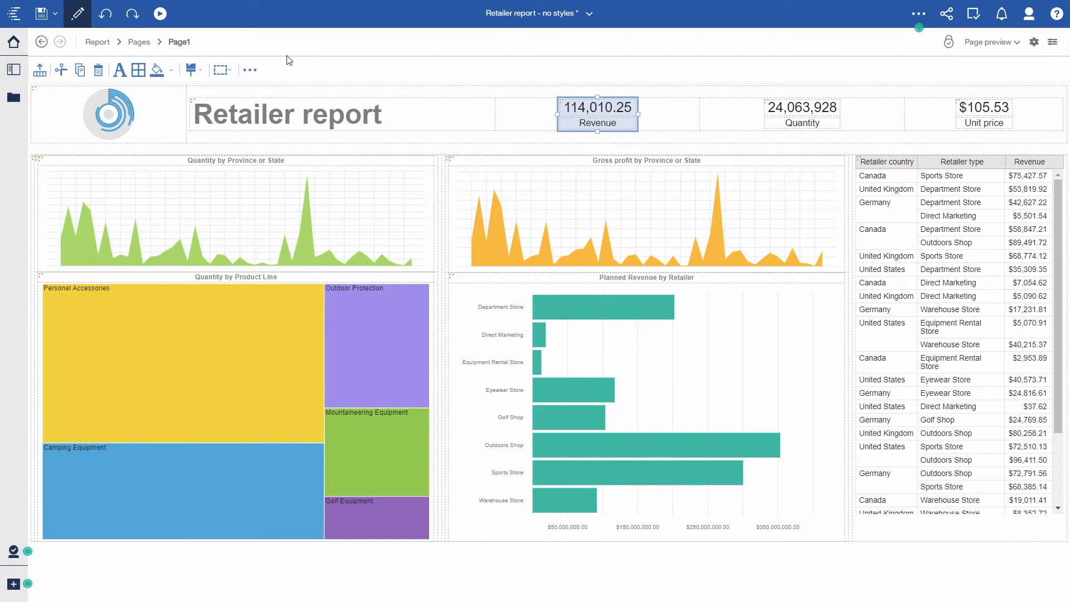
pyautogui.click(189, 70)
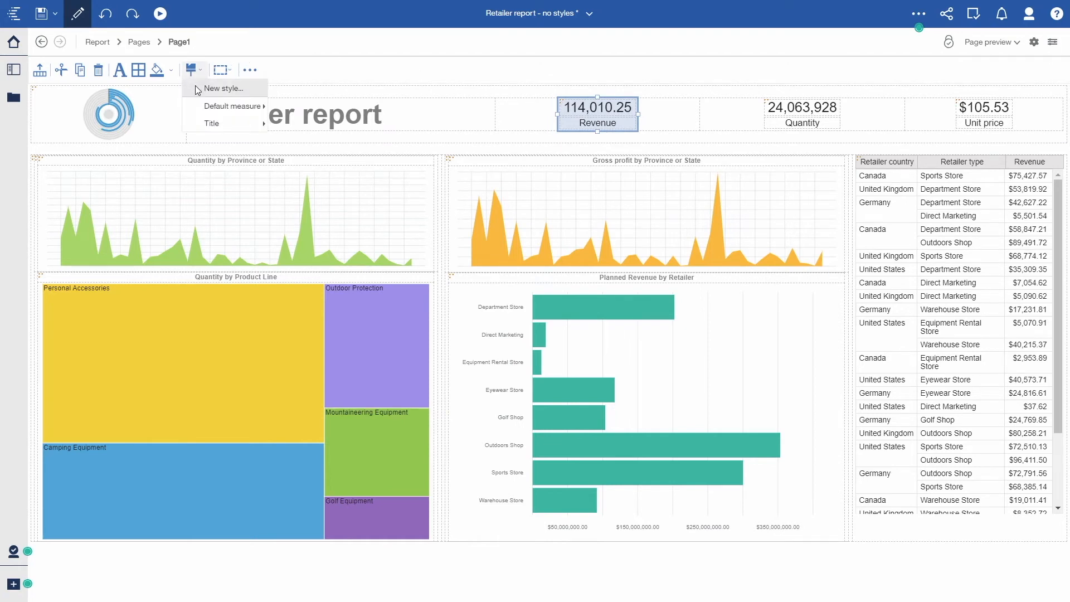
pyautogui.click(223, 88)
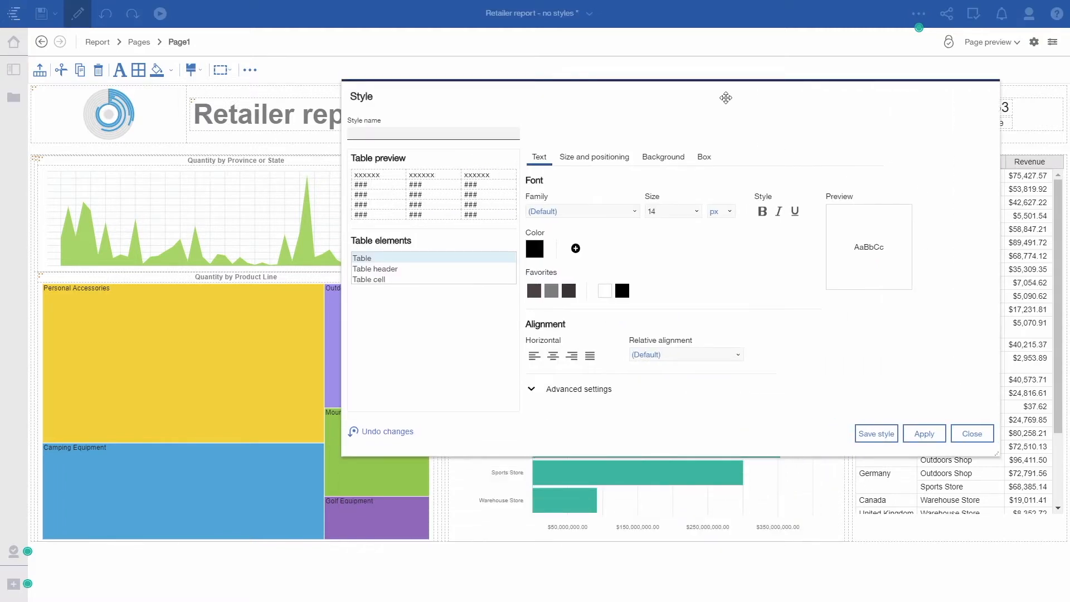
pyautogui.moveTo(726, 98); pyautogui.dragTo(554, 83)
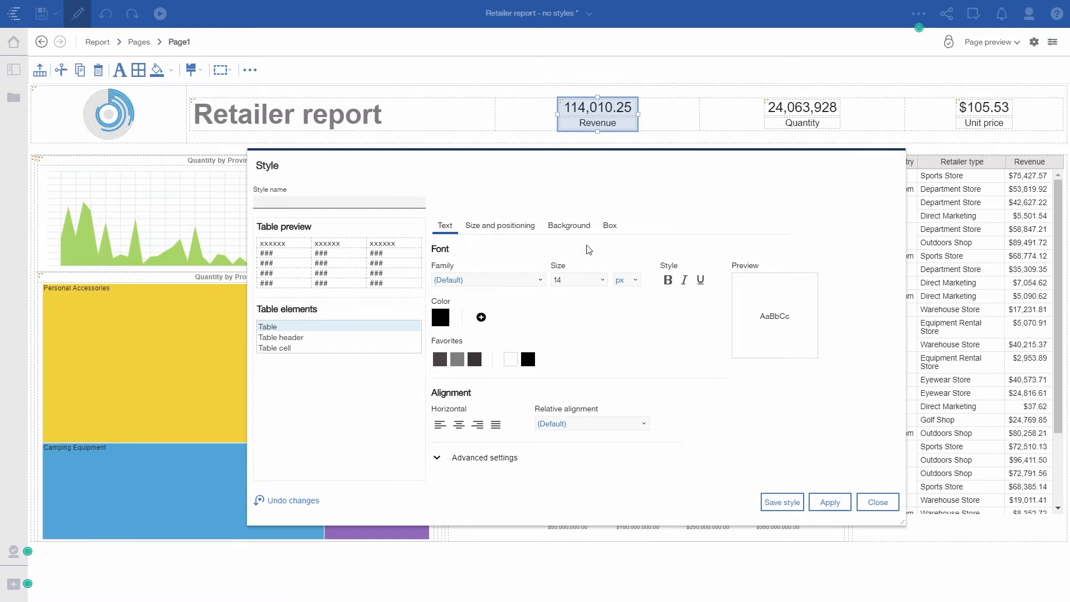
pyautogui.click(609, 225)
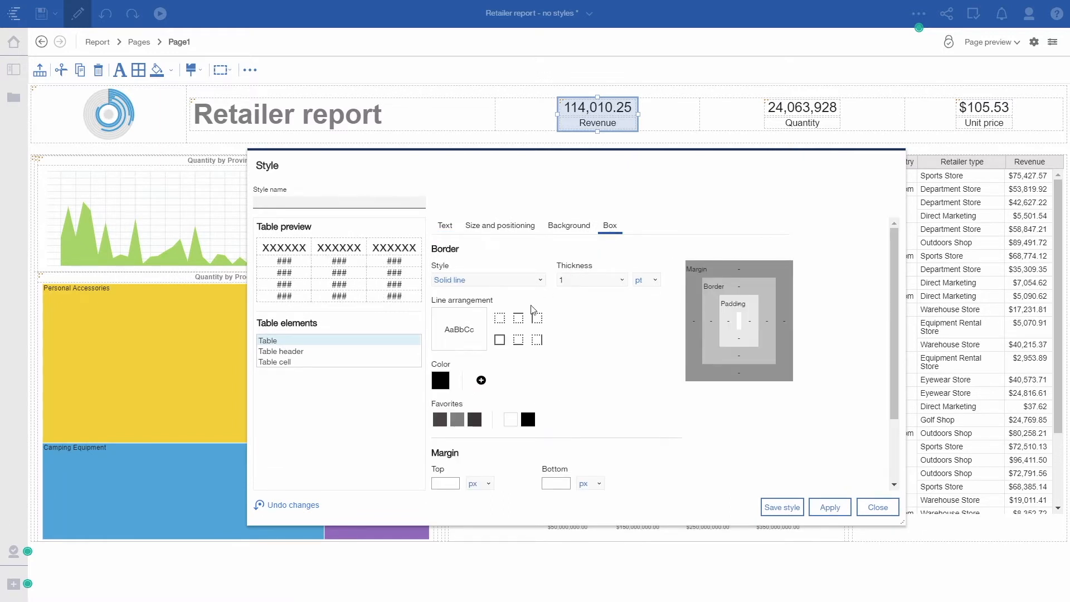
pyautogui.click(457, 419)
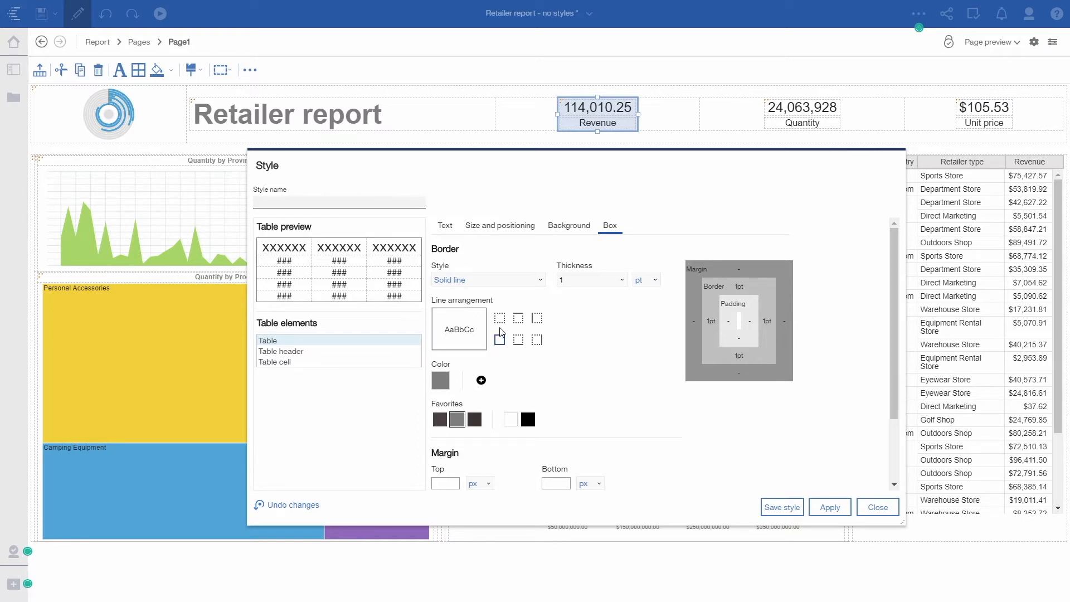
# - Review background and size settings, then make the table header text grey
pyautogui.click(569, 225)
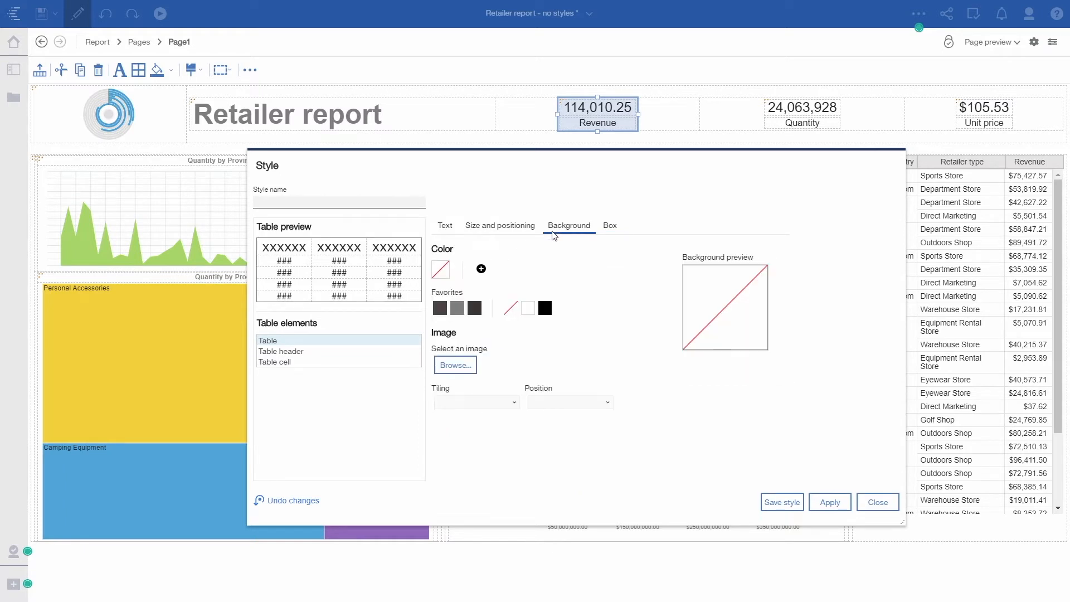
pyautogui.click(499, 225)
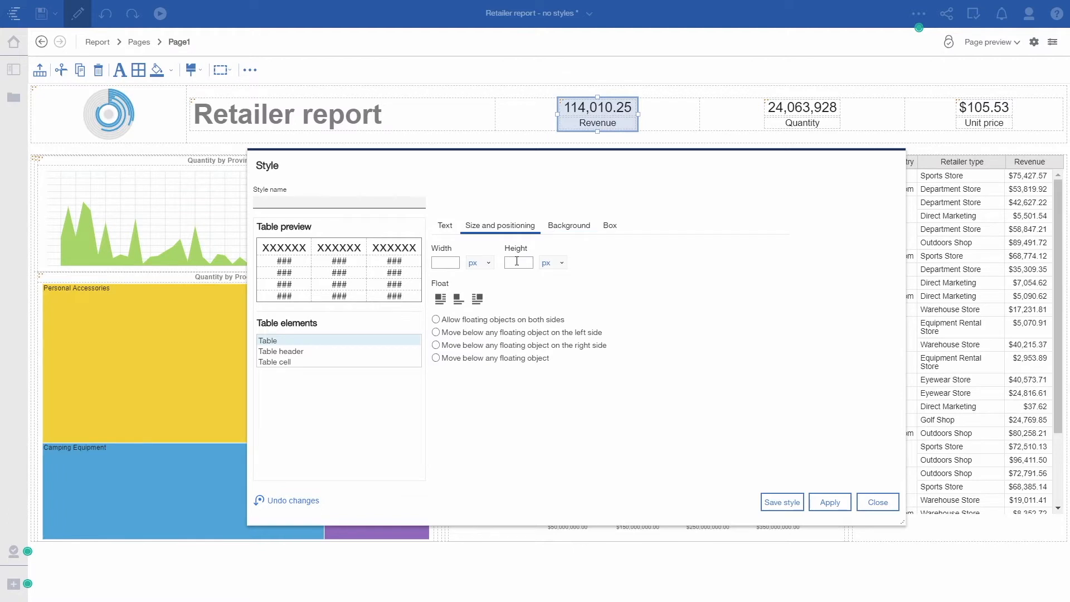
pyautogui.click(444, 225)
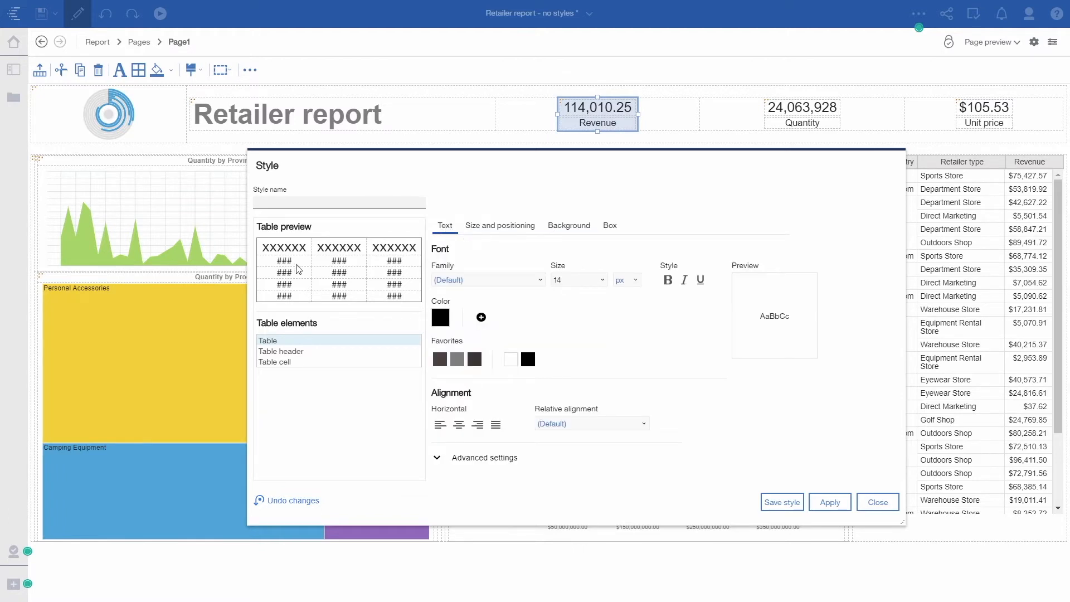
pyautogui.click(281, 351)
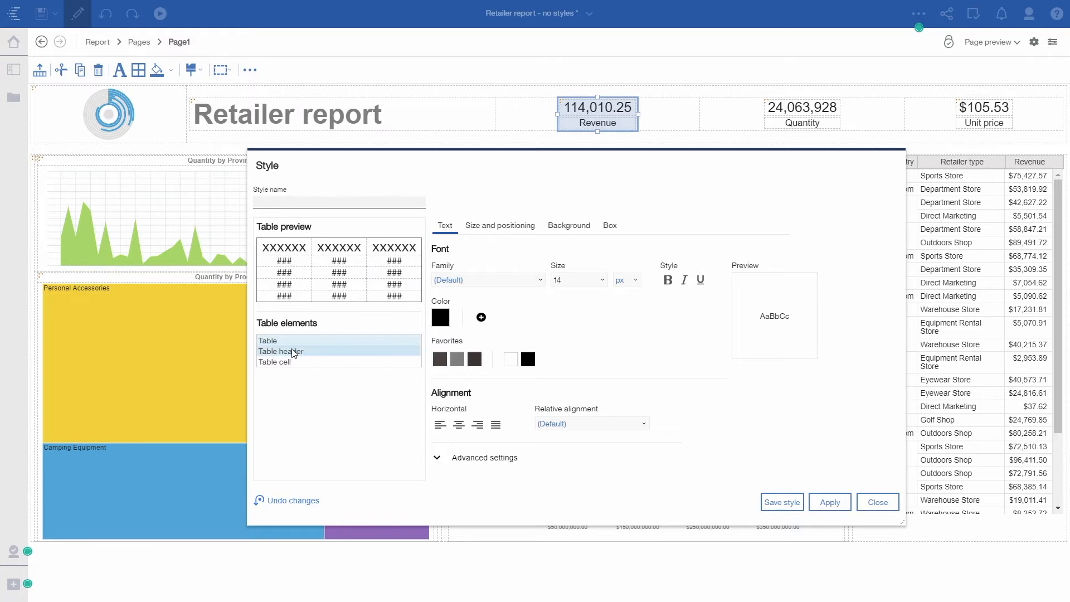
pyautogui.click(601, 279)
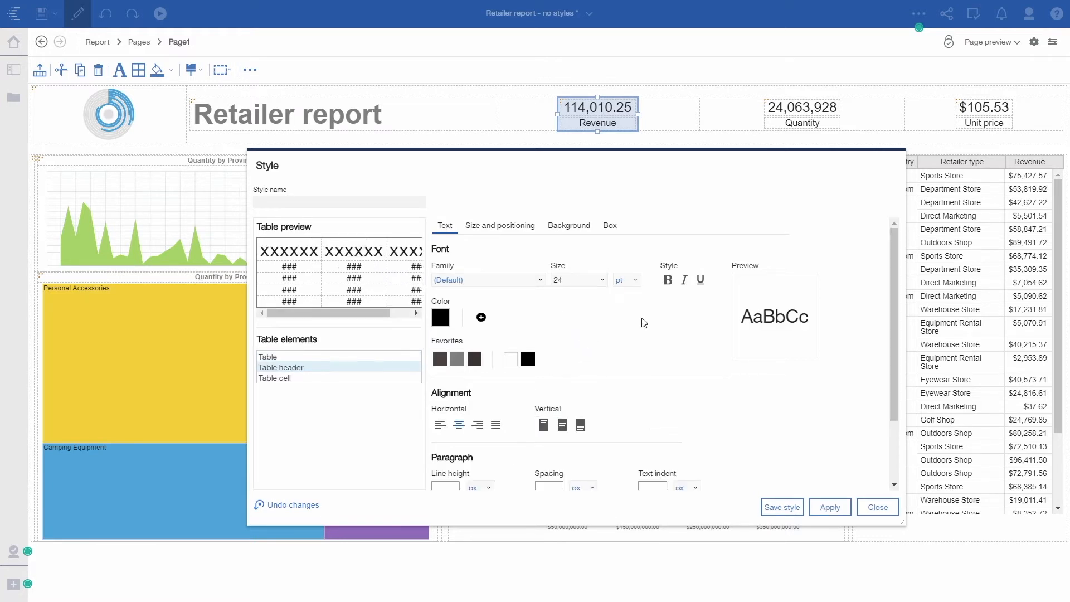
pyautogui.click(457, 358)
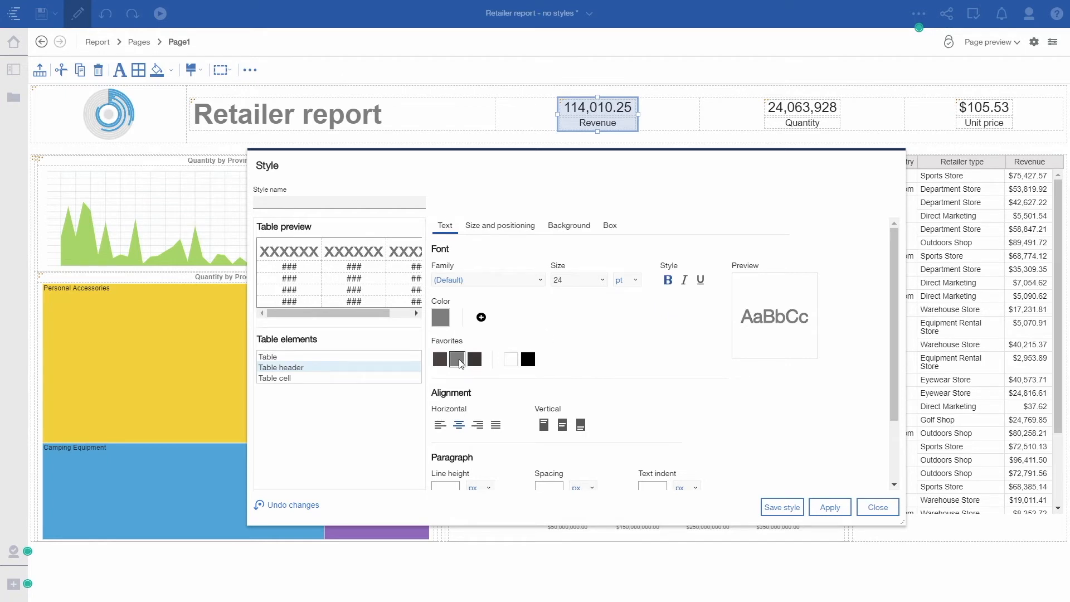
# - Make the table cell text grey and pick the singleton's cell part for styling
pyautogui.click(274, 378)
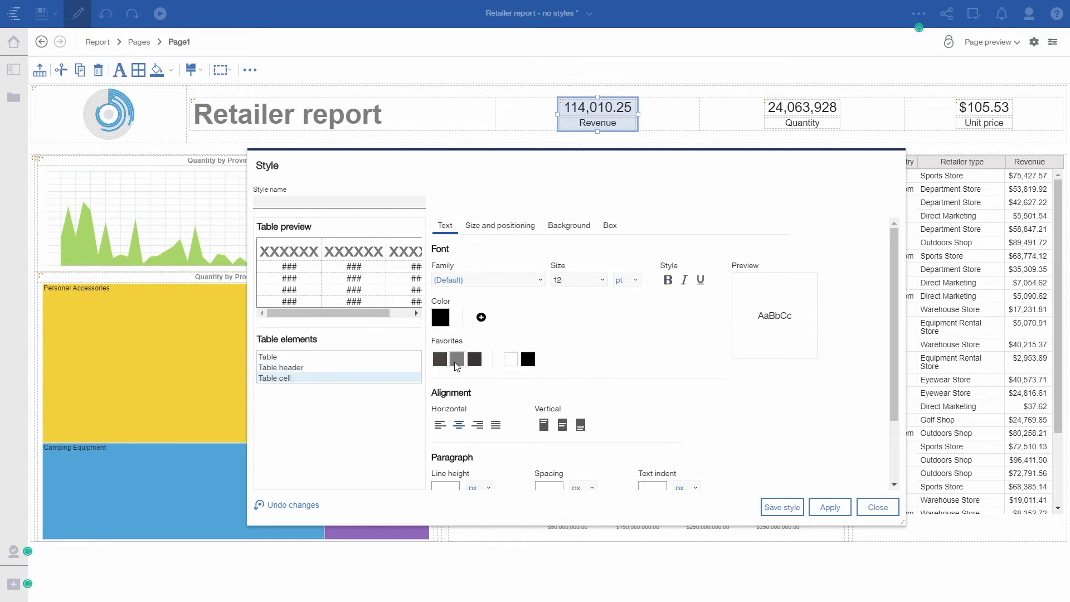
pyautogui.click(457, 359)
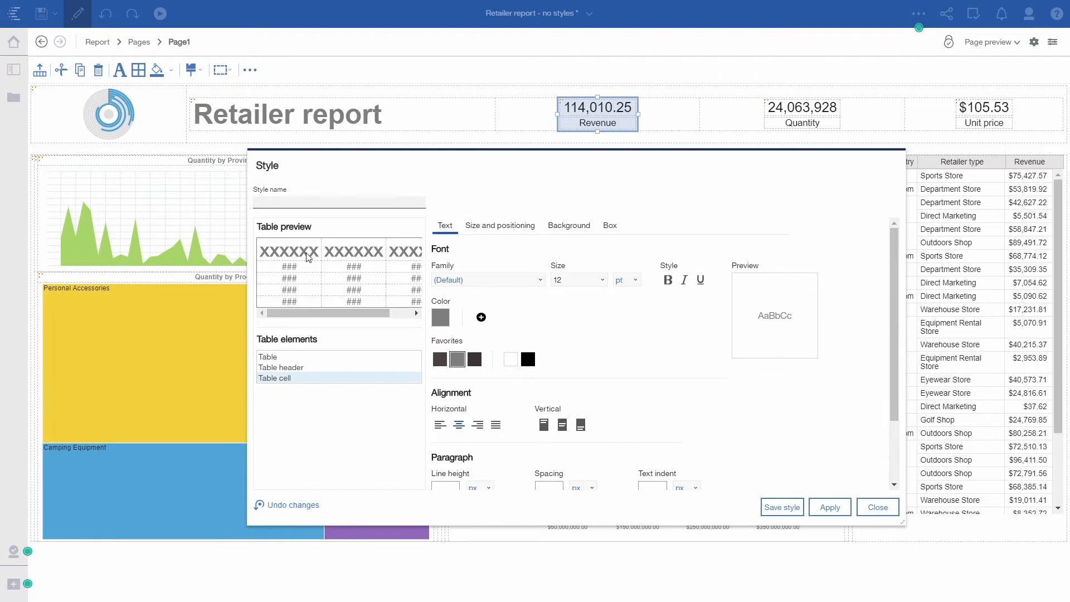
pyautogui.click(280, 367)
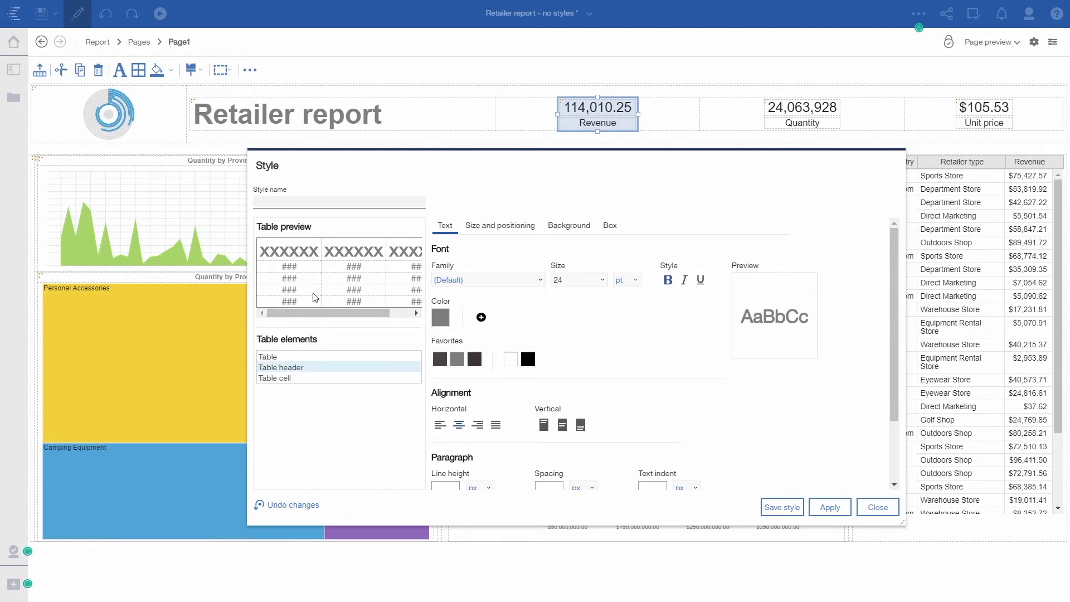
pyautogui.moveTo(311, 264)
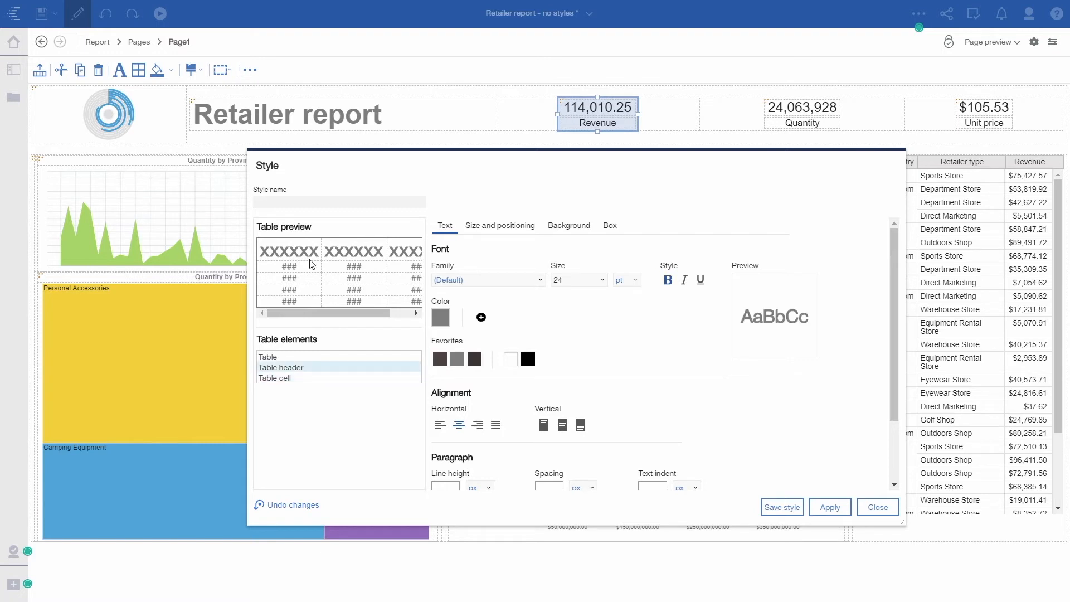
pyautogui.click(275, 378)
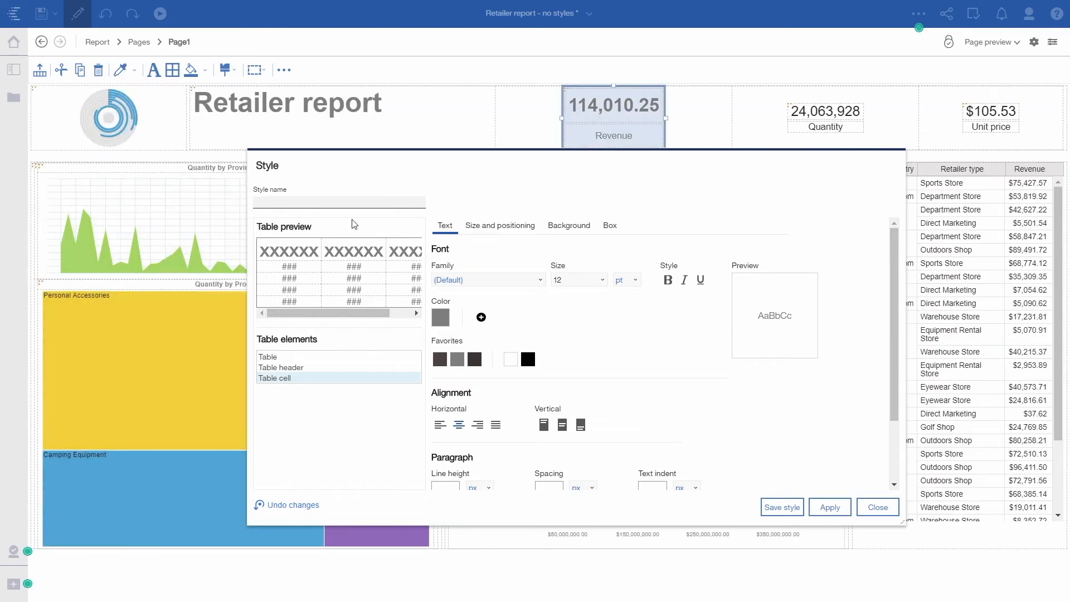
# - Save the formatting as a reusable style named 'KPI' and return to the report page
pyautogui.write('K')
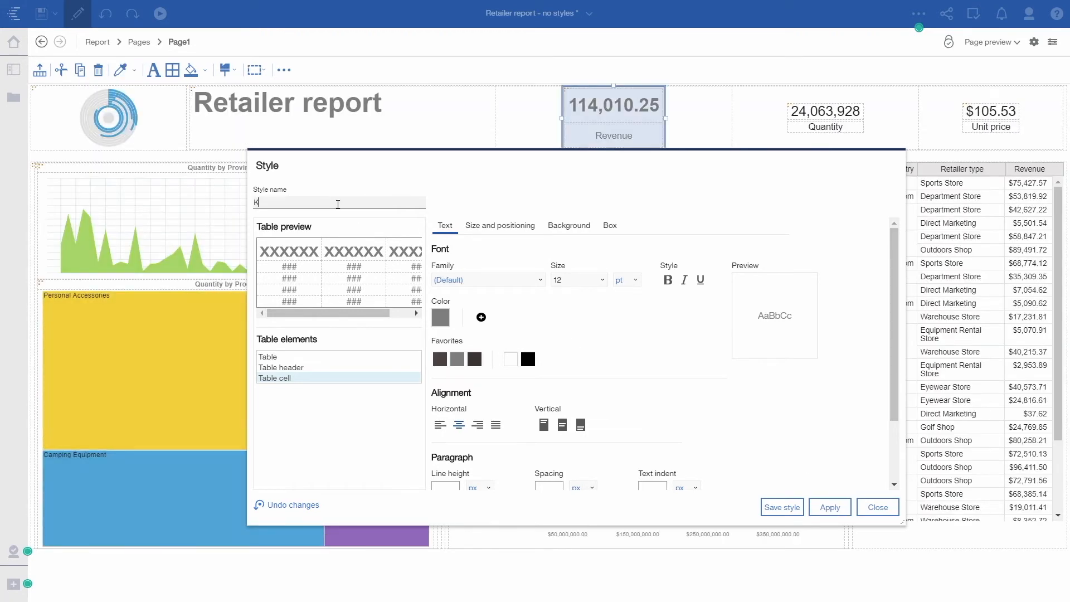
pyautogui.write('PI')
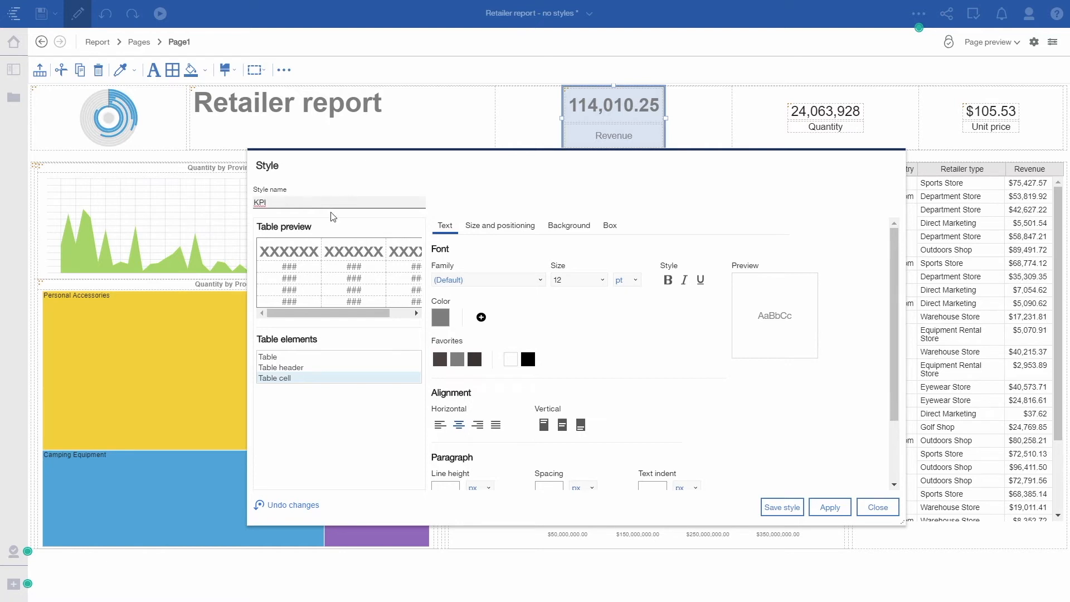
pyautogui.click(782, 507)
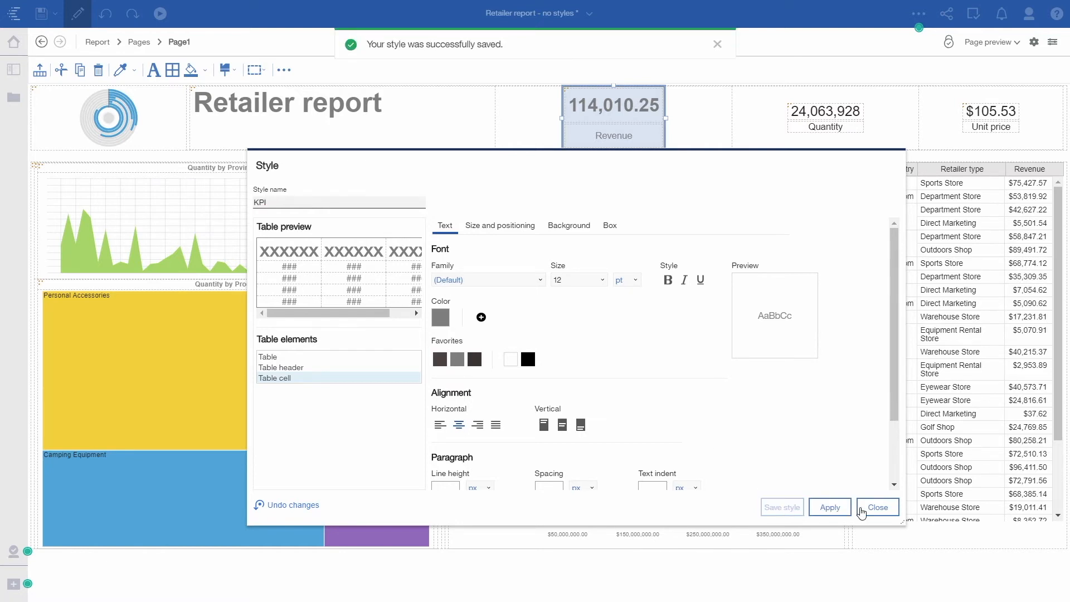
pyautogui.click(878, 508)
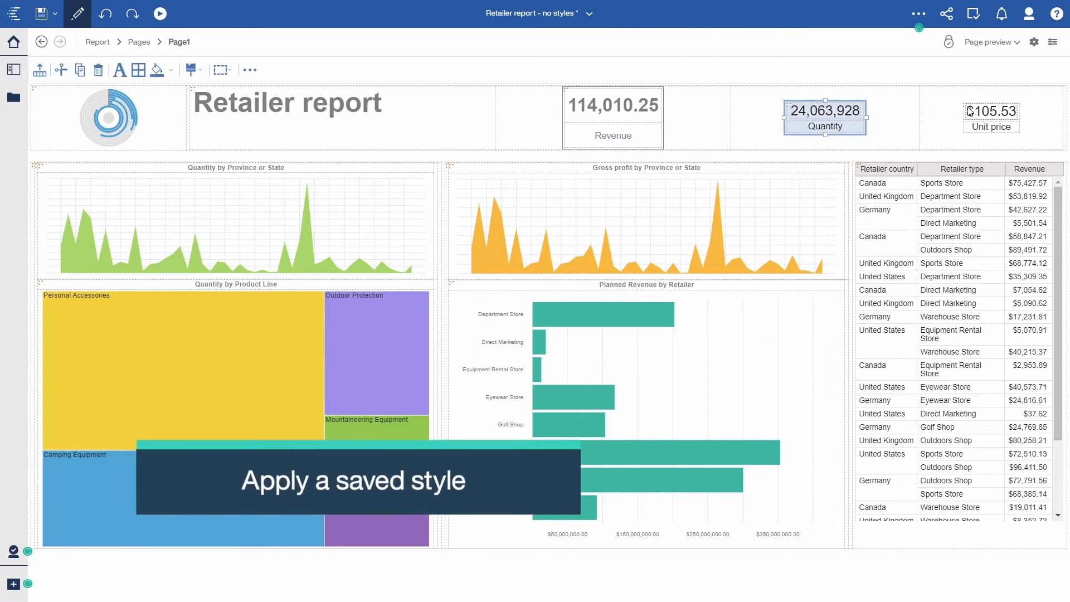
# - Apply the KPI style to the selected Quantity and Unit price singletons
pyautogui.click(990, 117)
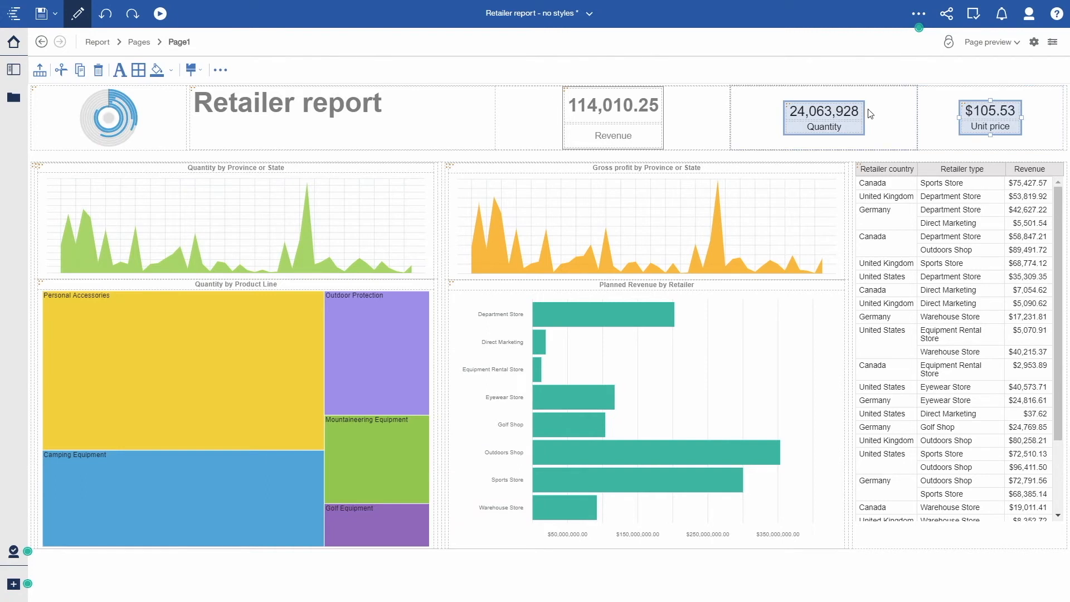
pyautogui.click(191, 69)
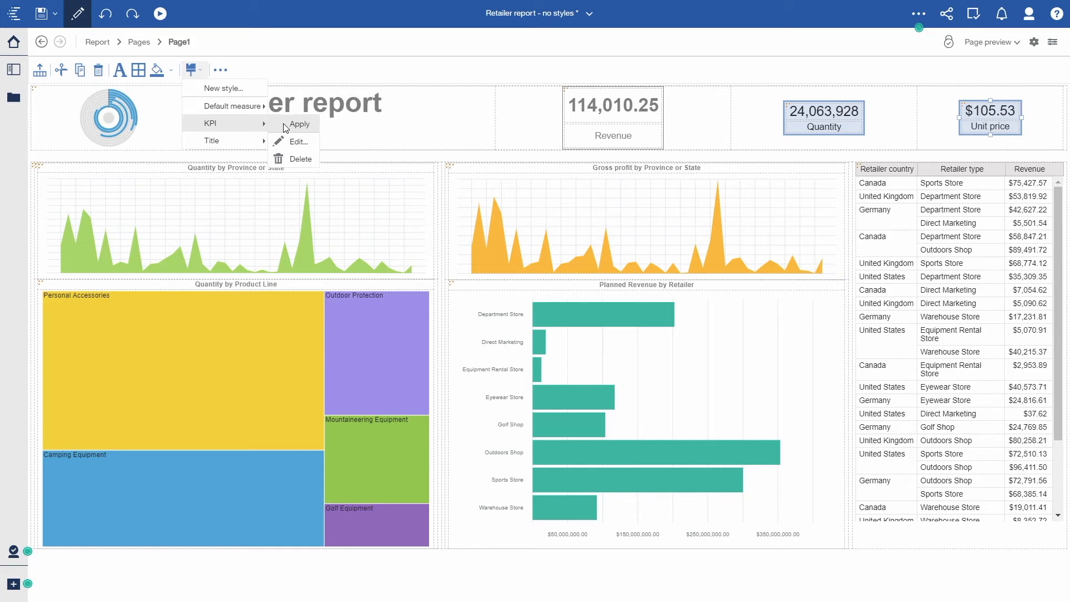
pyautogui.click(300, 123)
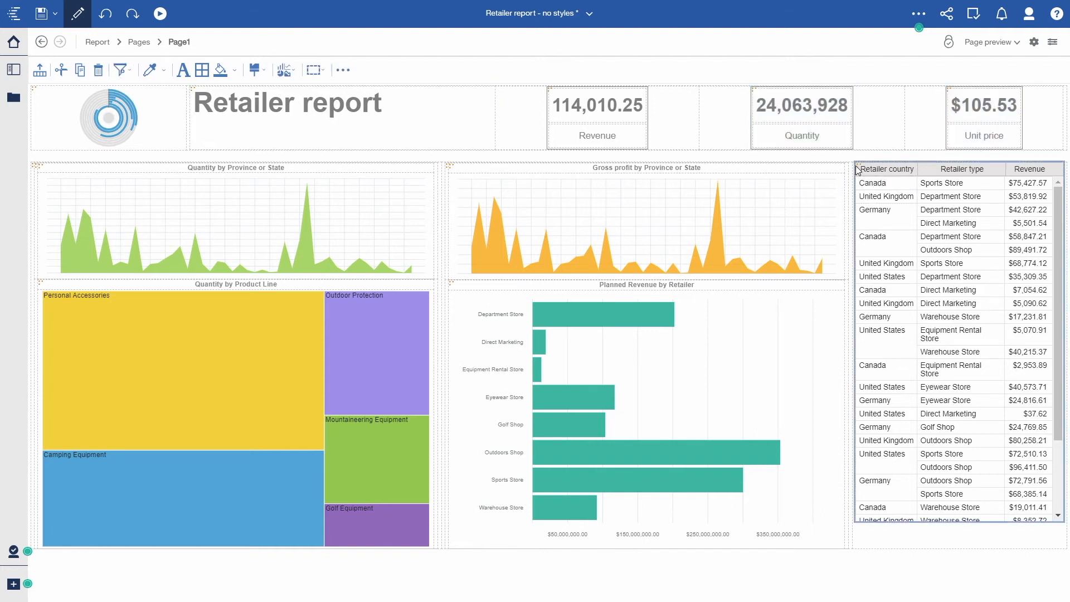
# - Create and apply a list style giving the column titles a dark background with white bold text
pyautogui.click(253, 69)
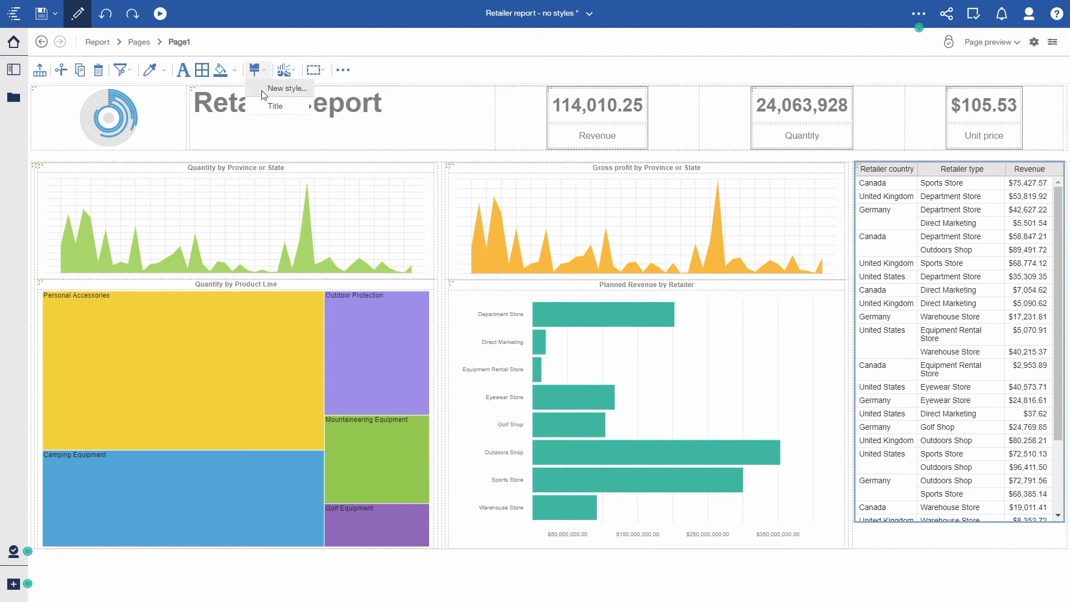
pyautogui.click(286, 88)
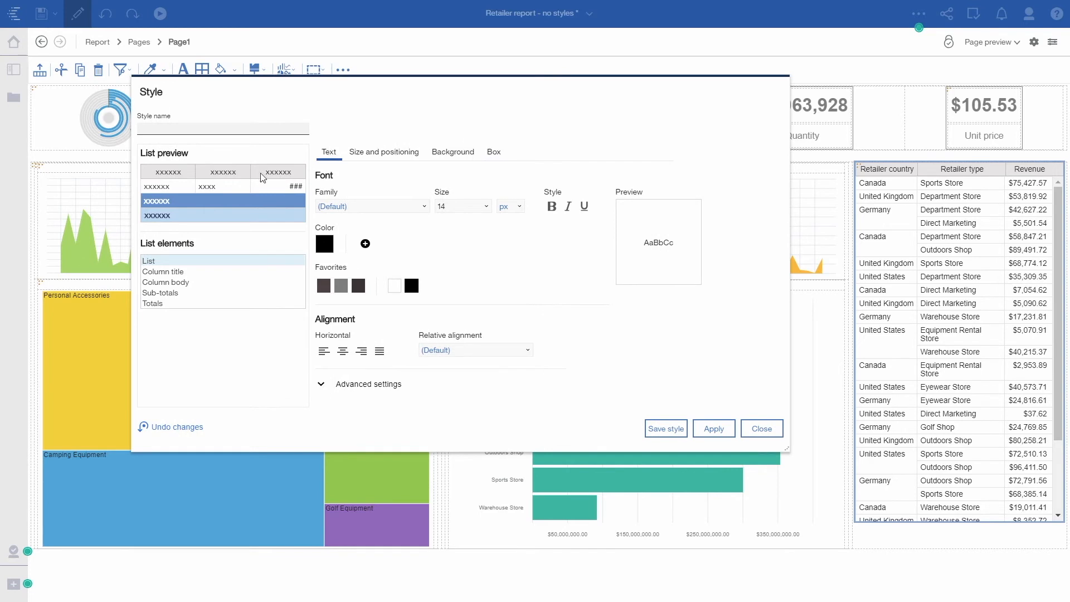
pyautogui.moveTo(229, 339)
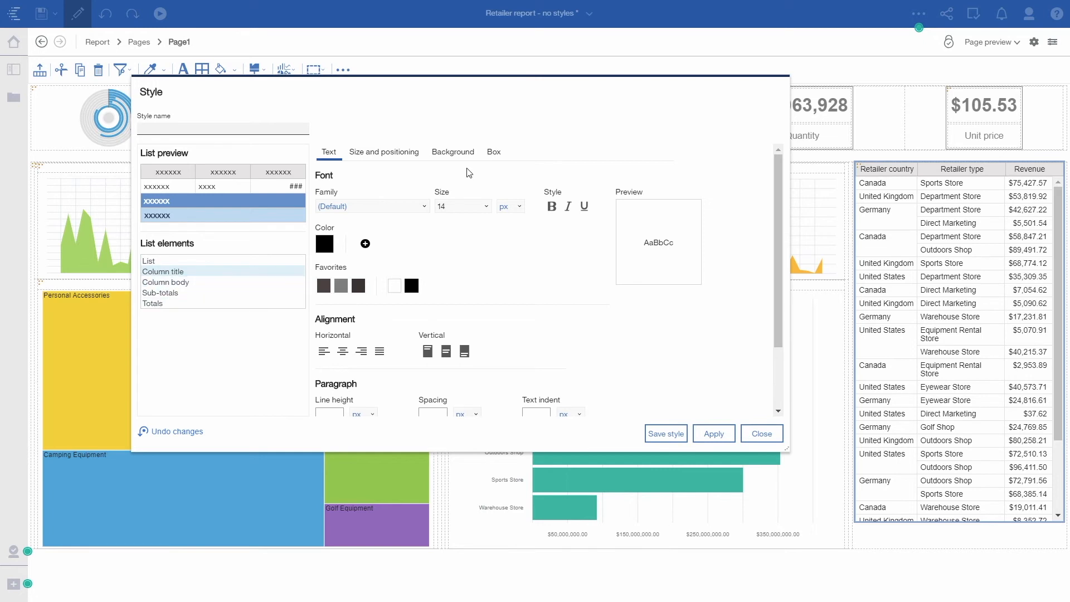
pyautogui.click(453, 152)
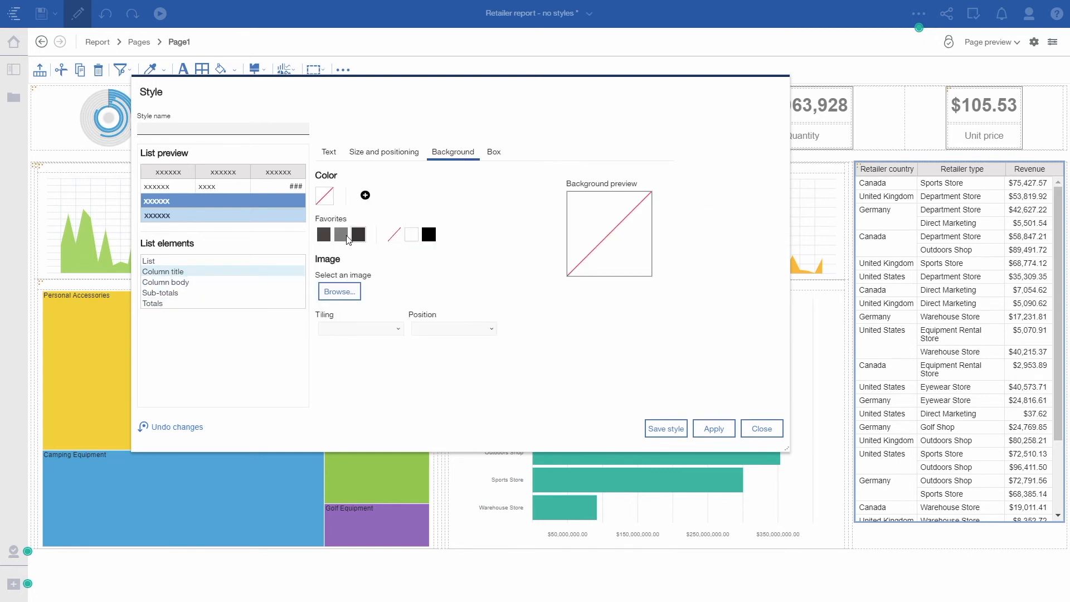
pyautogui.click(327, 152)
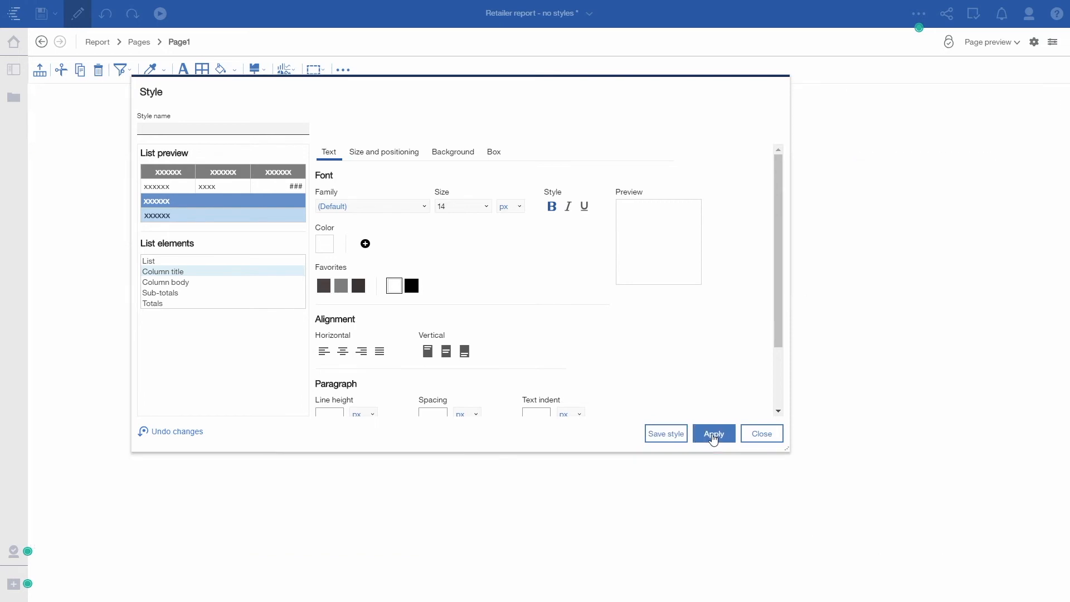
pyautogui.click(761, 434)
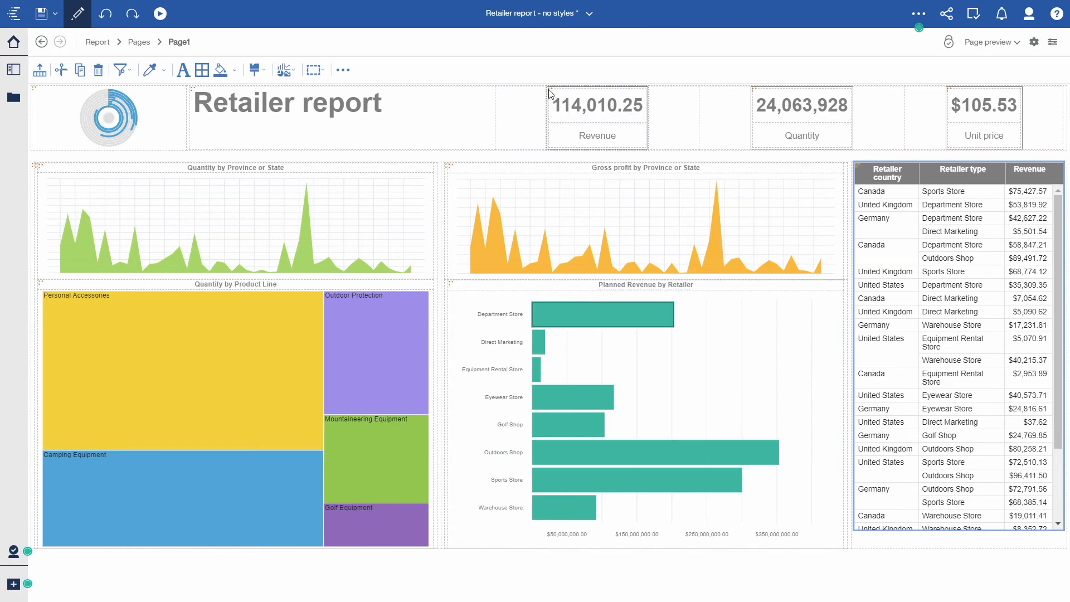
pyautogui.click(597, 117)
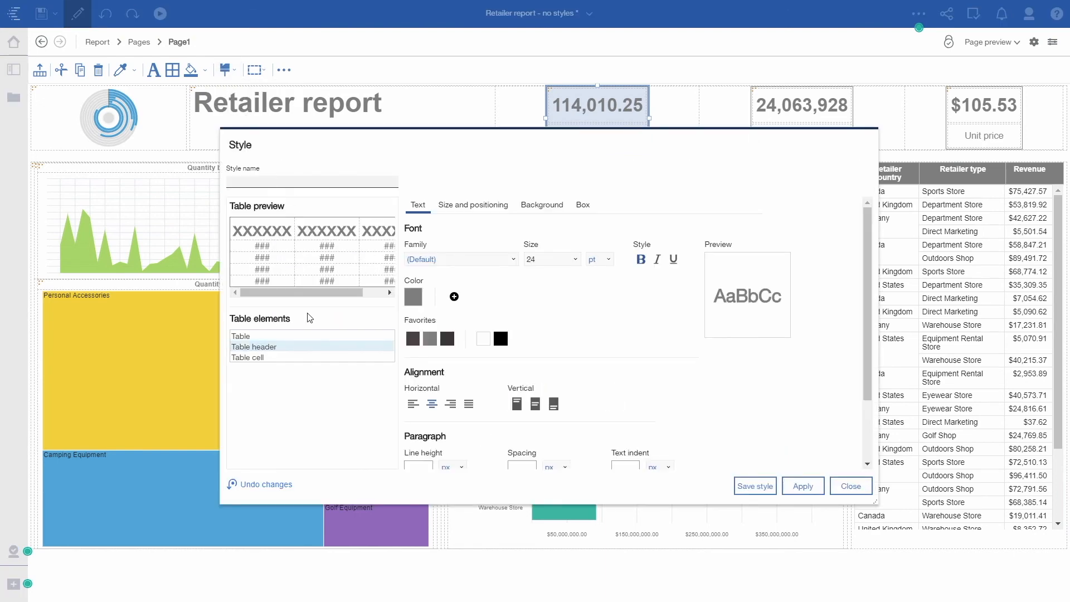
pyautogui.click(247, 357)
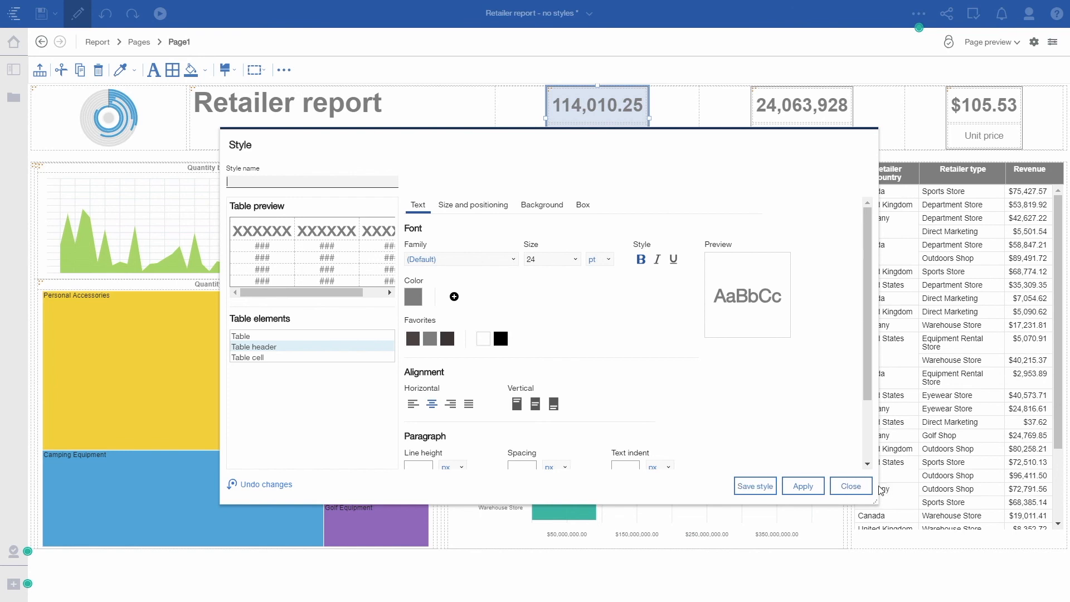
pyautogui.click(850, 487)
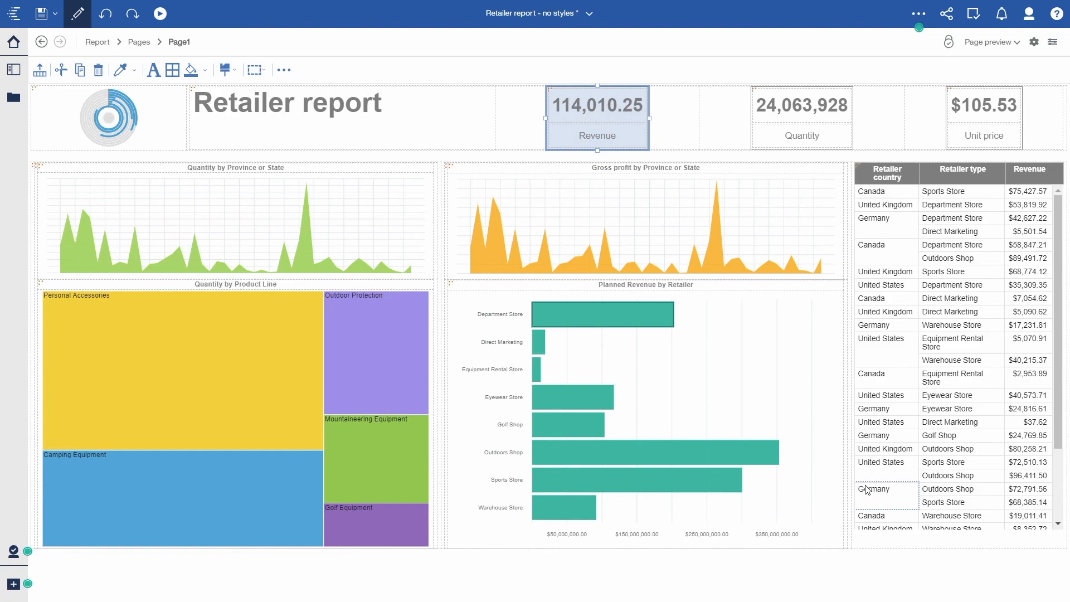